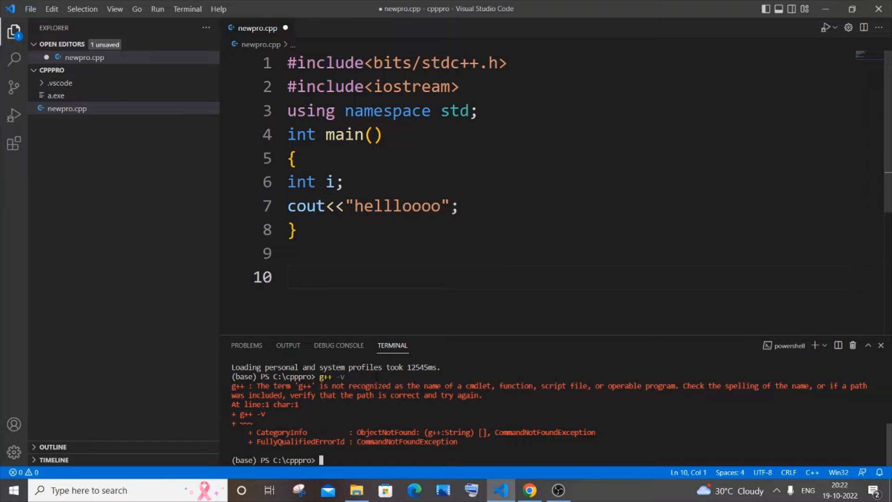
Browse in File Explorer to This PC > Local Disk (C:) > MinGW.
click(357, 490)
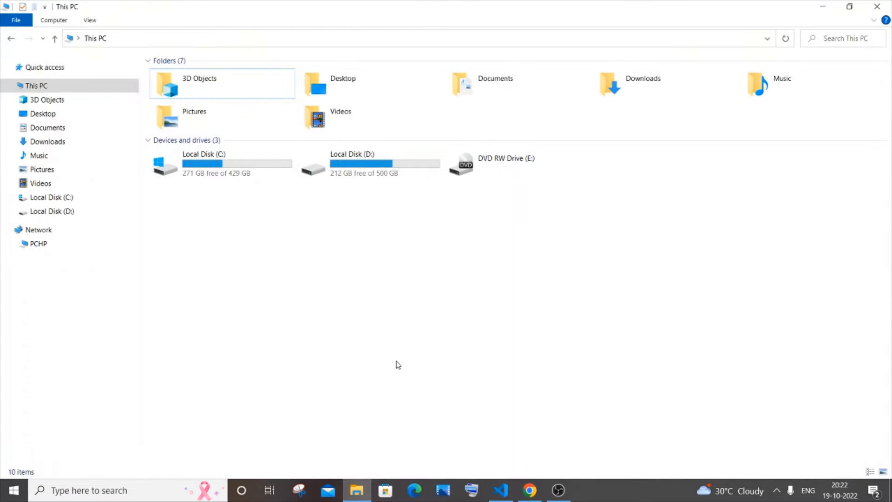
mouse_move(398, 291)
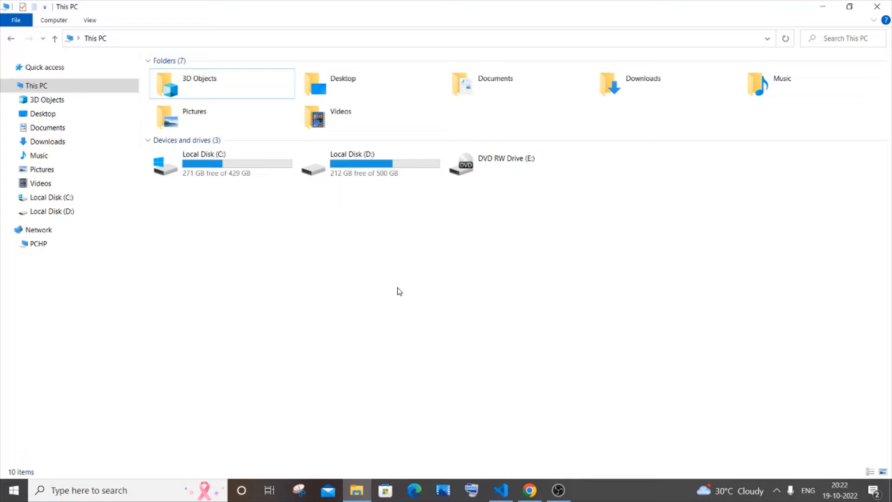
mouse_move(389, 272)
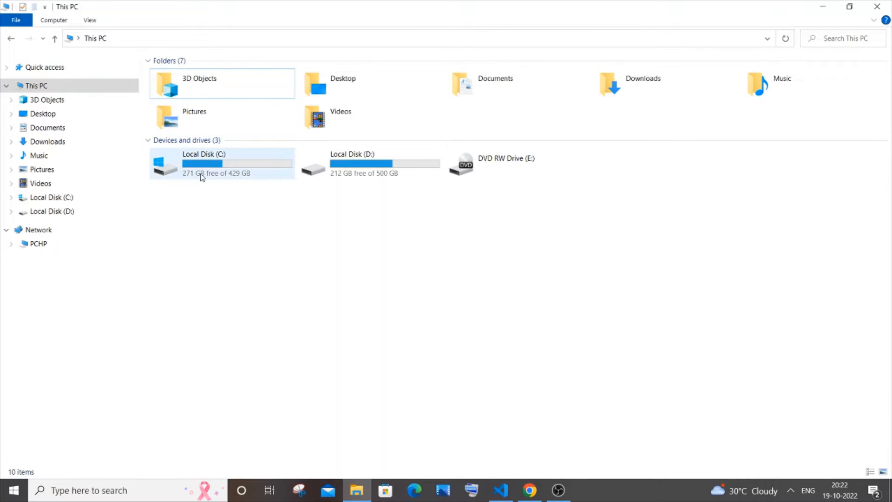
double_click(222, 164)
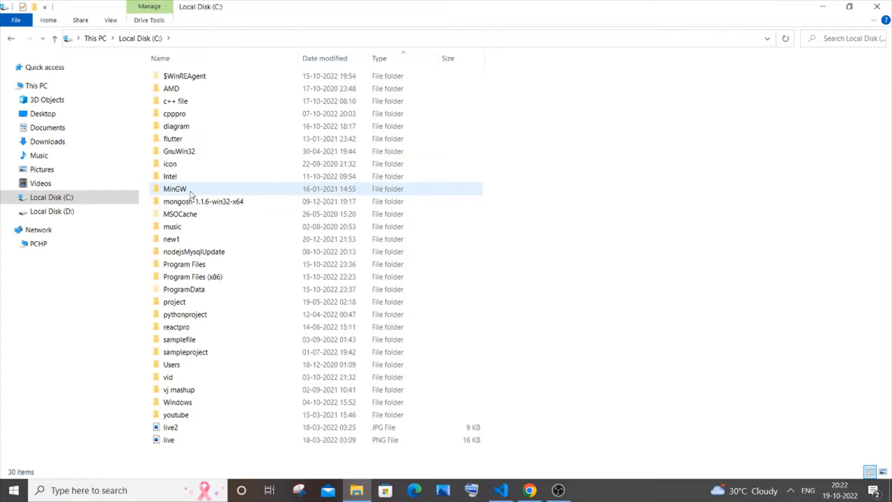
double_click(175, 189)
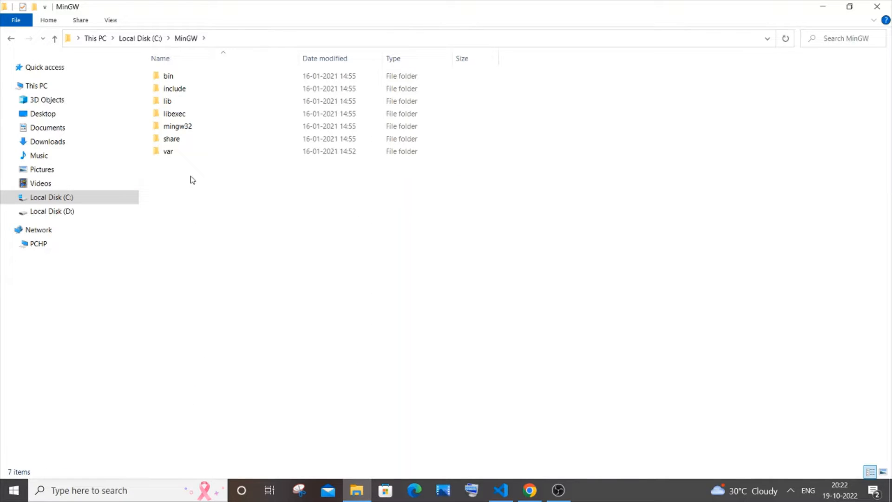
mouse_move(177, 226)
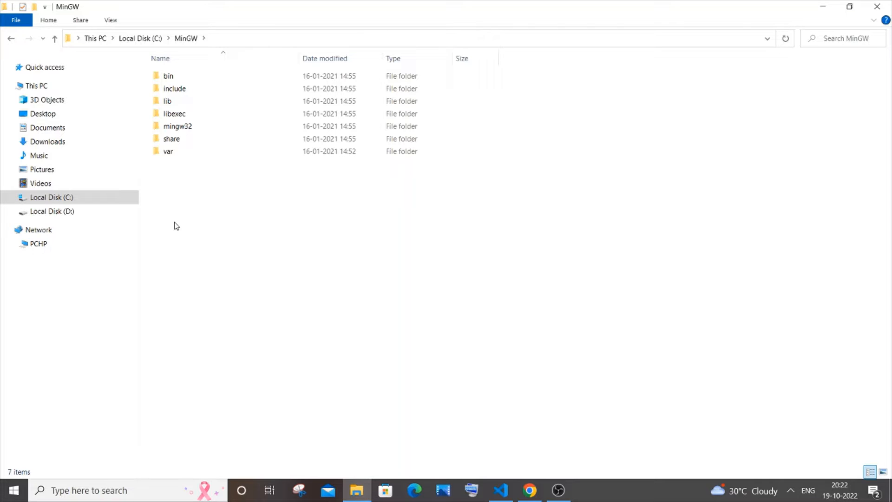
click(113, 489)
text(mingw)
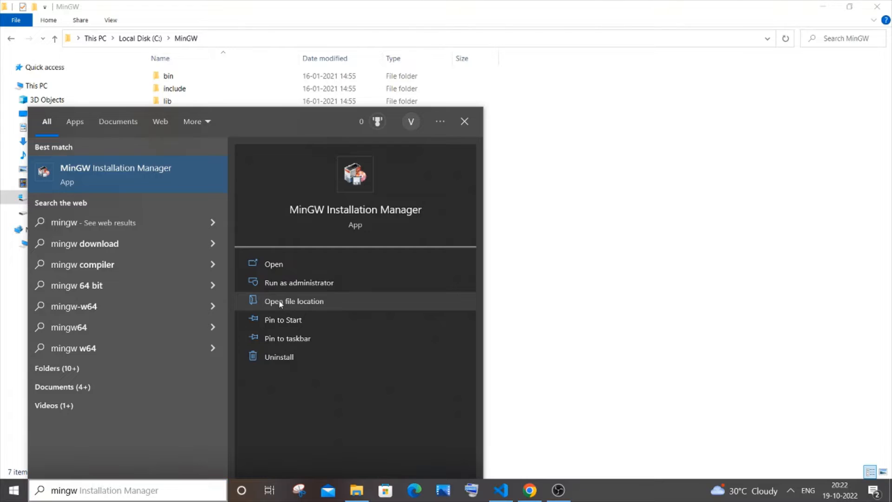
click(294, 302)
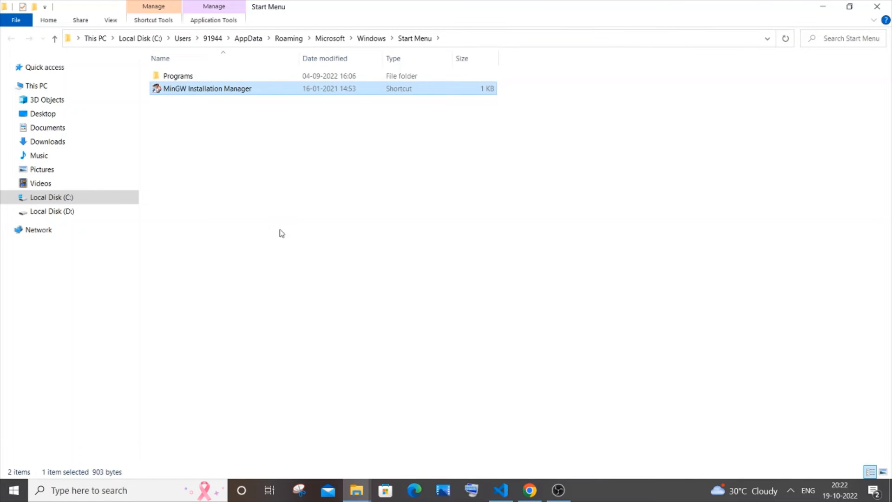
mouse_move(233, 106)
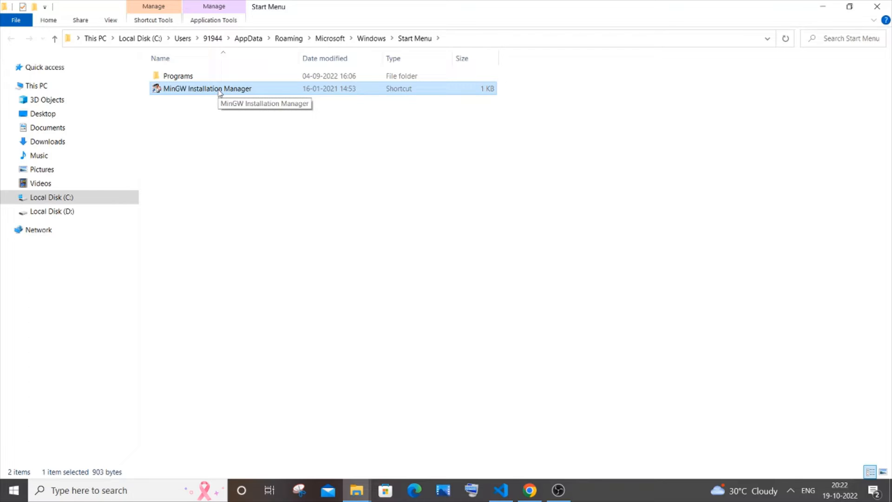
right_click(206, 89)
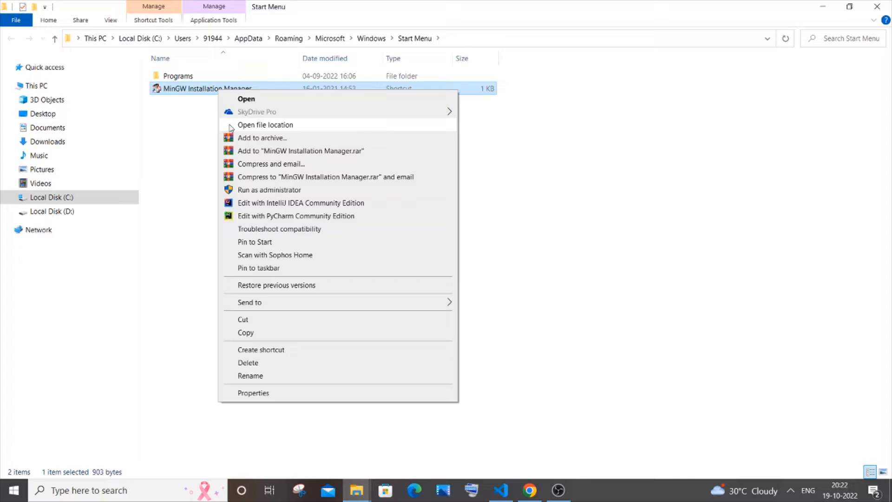
click(264, 125)
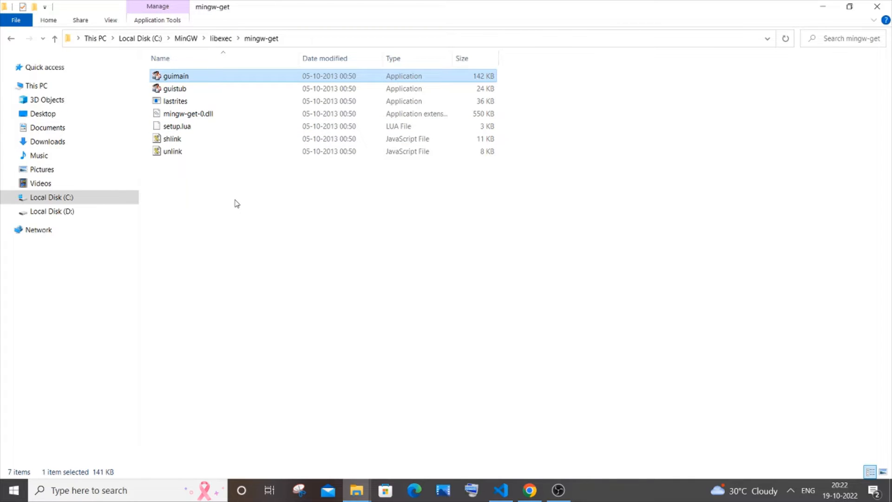
mouse_move(186, 38)
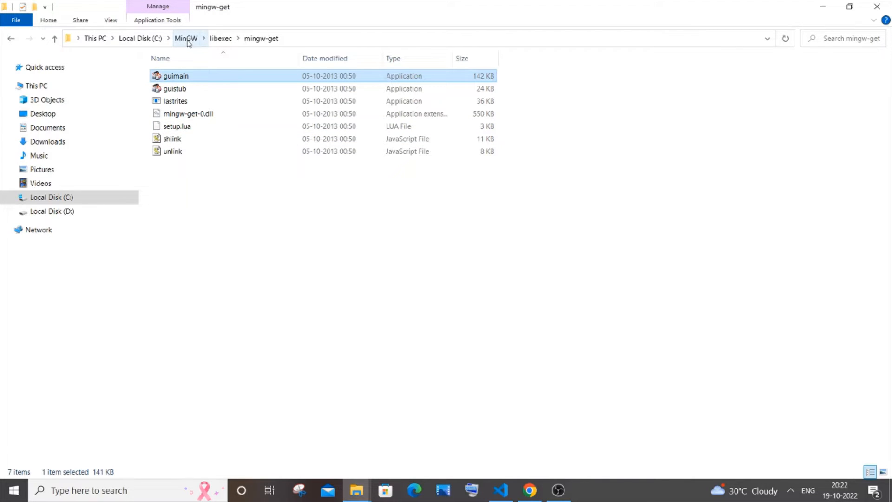
click(186, 38)
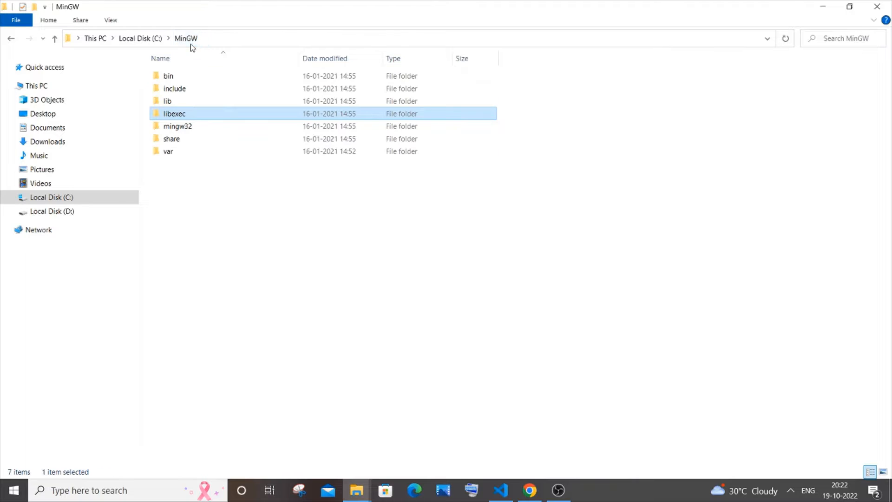
mouse_move(208, 239)
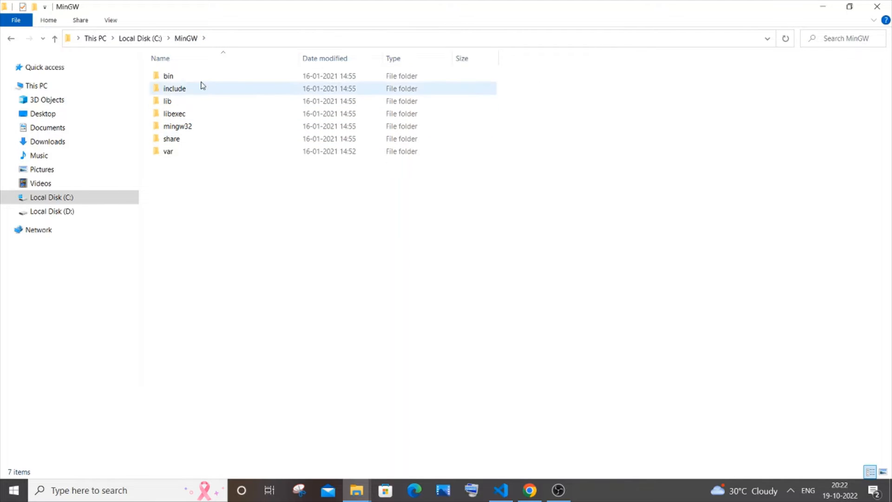
Look inside C:\MinGW\bin at gcc and g++, then go back to MinGW.
double_click(168, 75)
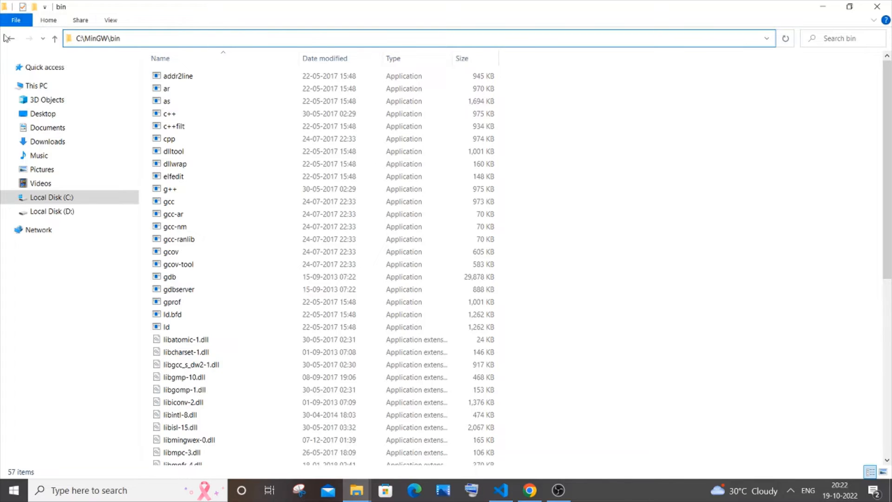
click(55, 38)
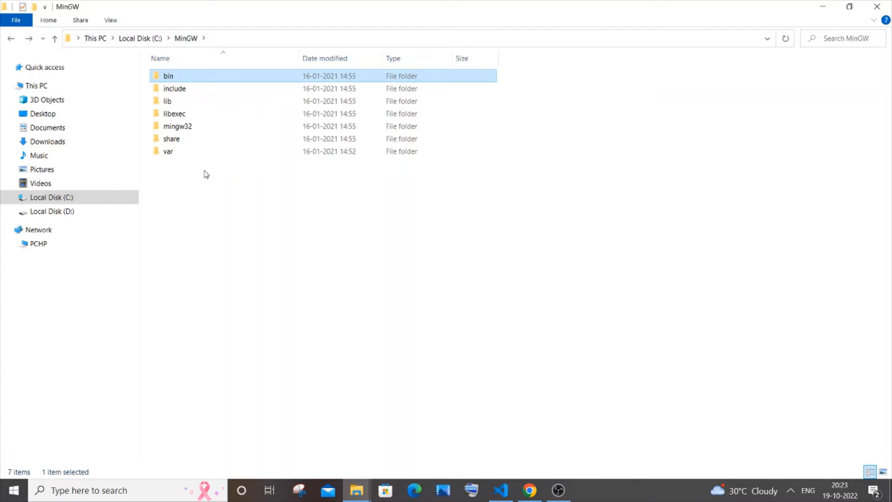
mouse_move(195, 82)
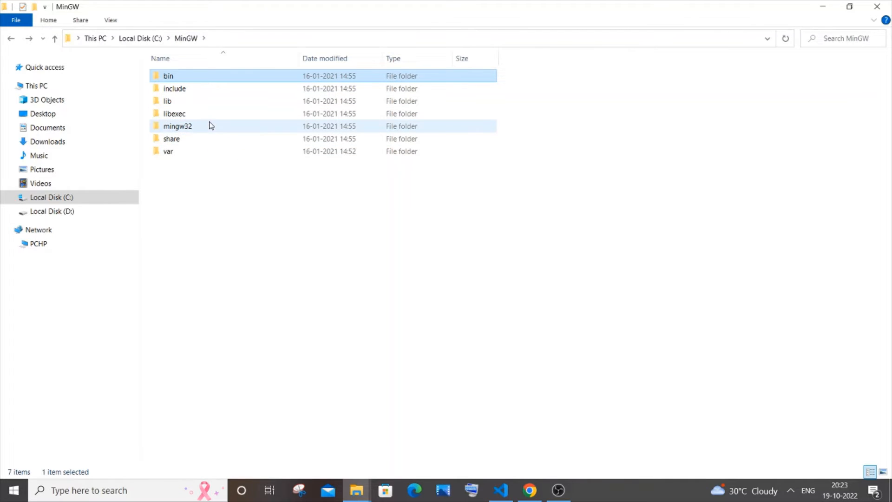
mouse_move(211, 126)
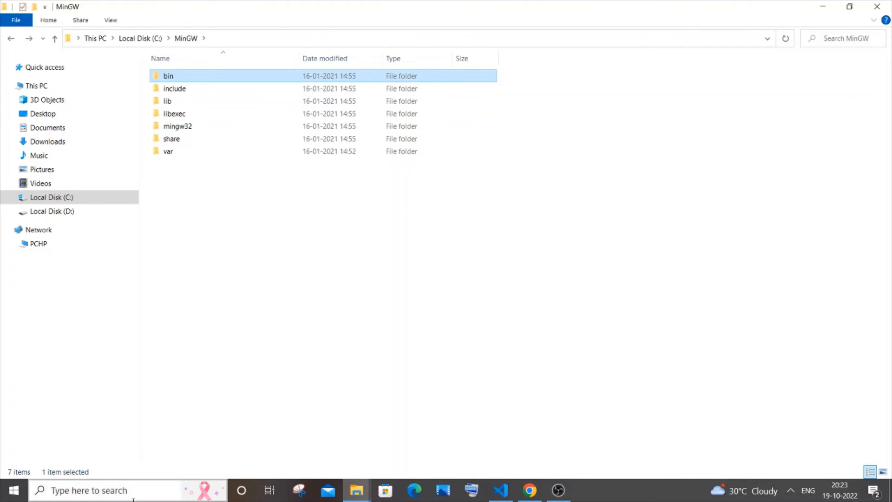
Search 'en' to reach Environment Variables and select the system Path variable.
text(en)
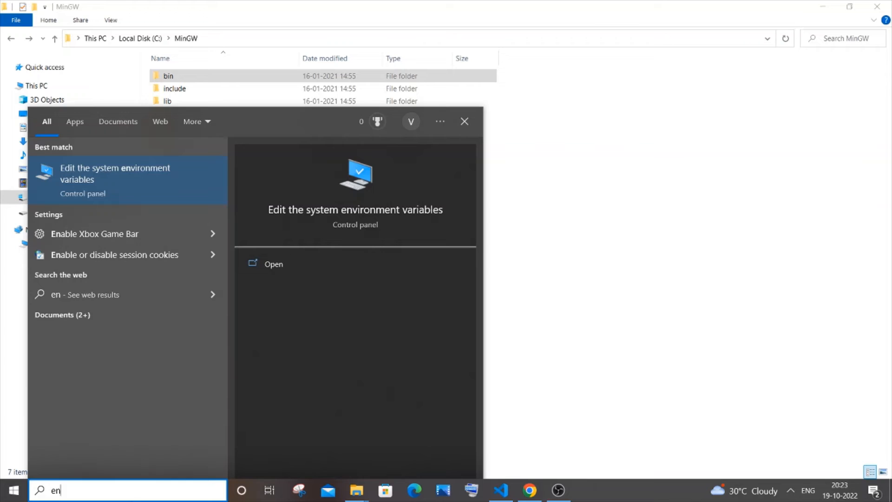
click(168, 75)
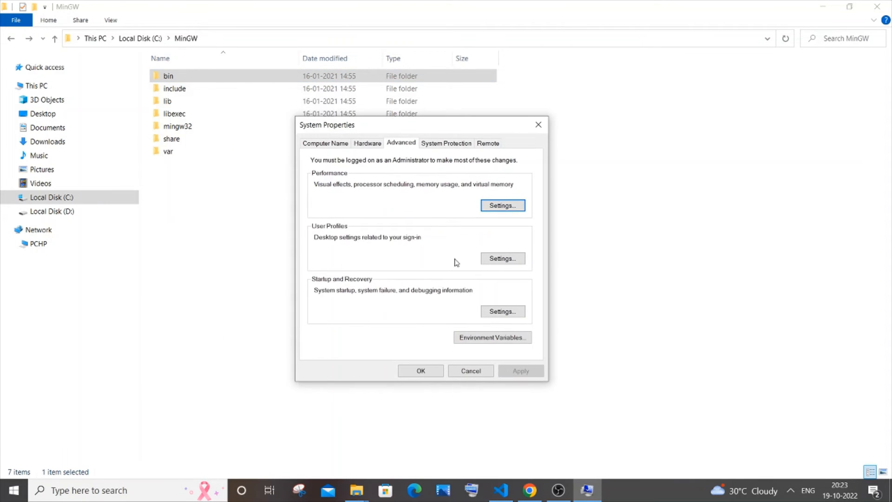
click(493, 337)
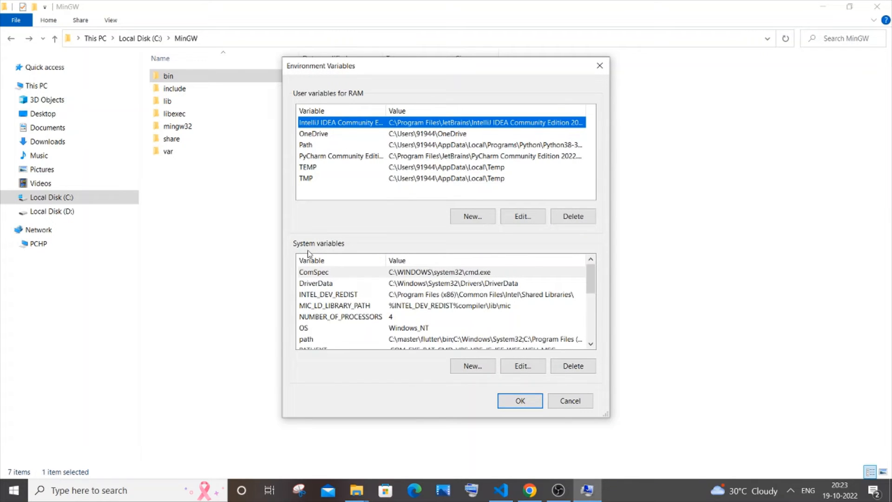
scroll(down, 3)
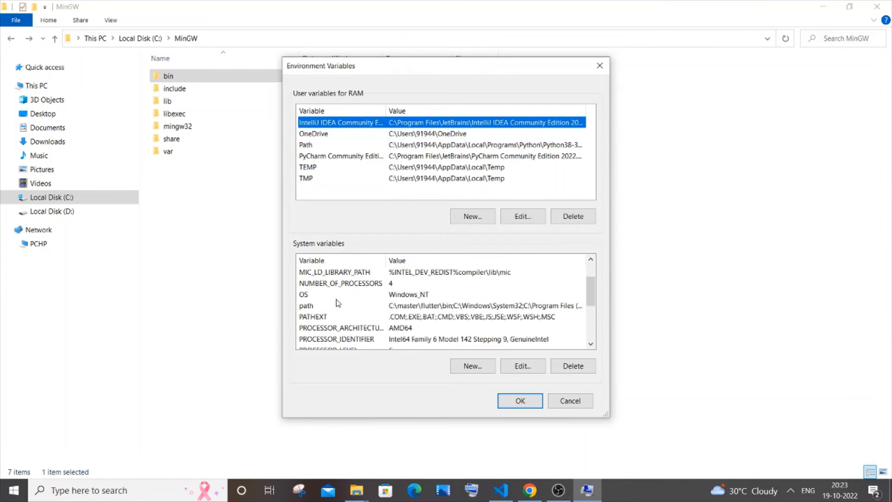
click(306, 306)
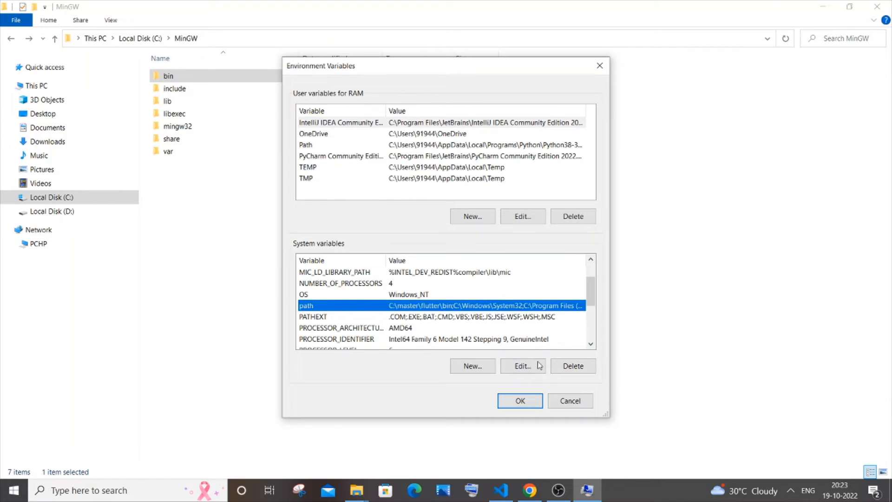
Add C:\MinGW\bin as a new Path entry and confirm all the dialogs.
click(521, 366)
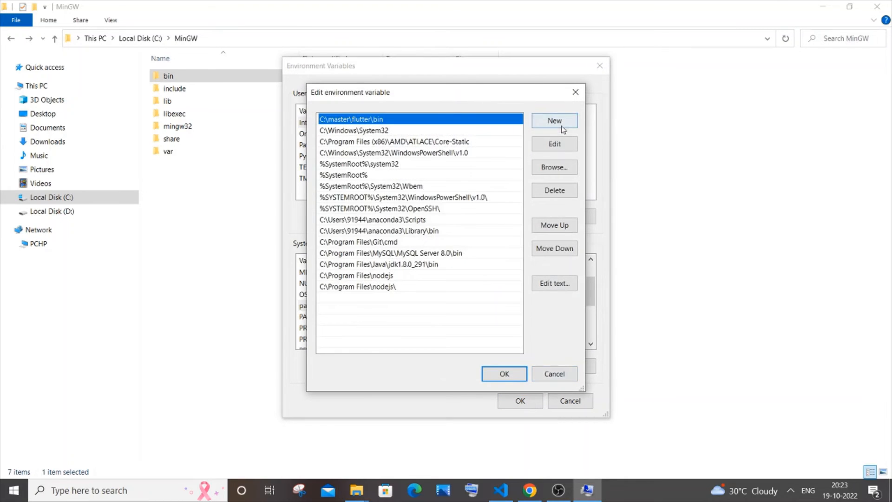
text(C:\MinGW\bin)
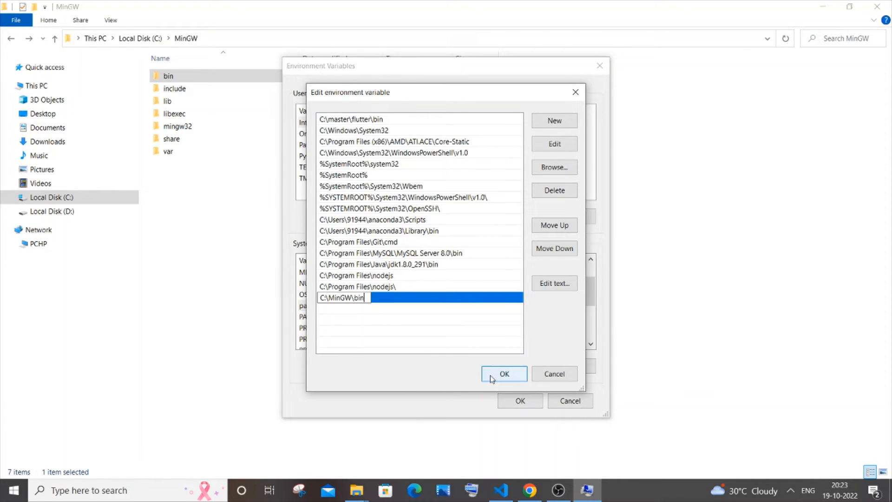
click(504, 374)
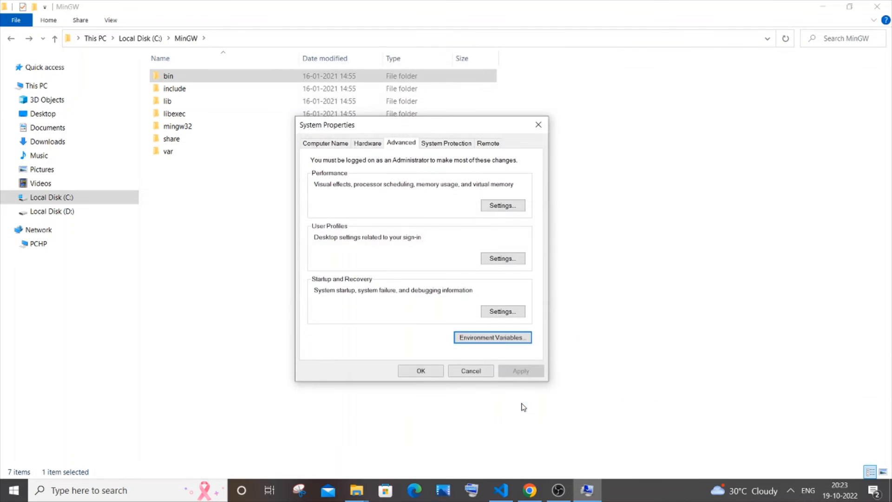
click(470, 371)
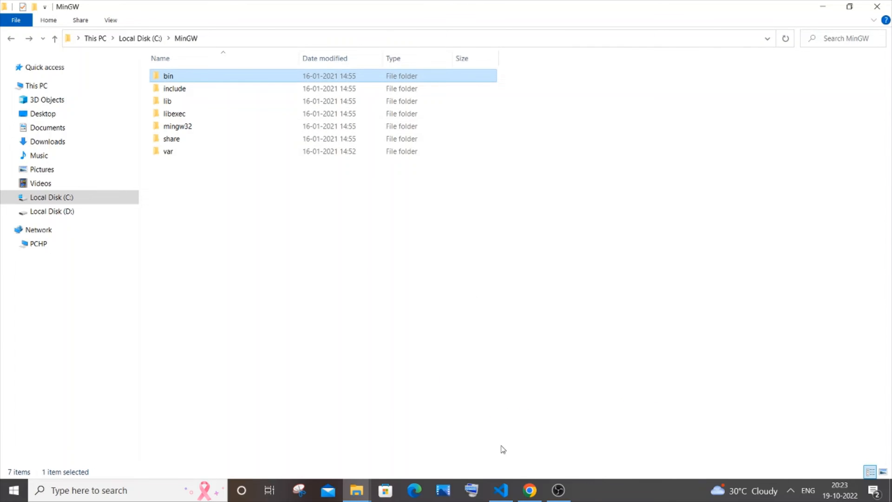
In VS Code's terminal run g++ -v (gcc 6.3.0) and begin g++ newpro.
click(500, 490)
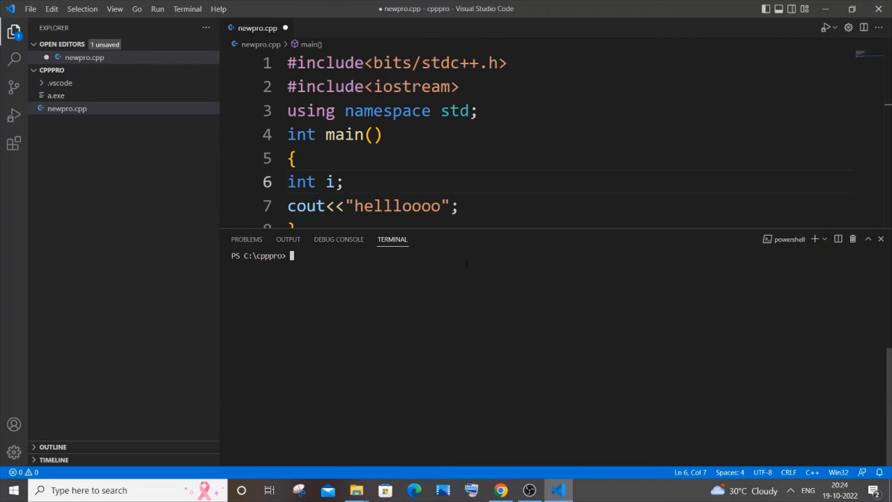
text(g++ -v)
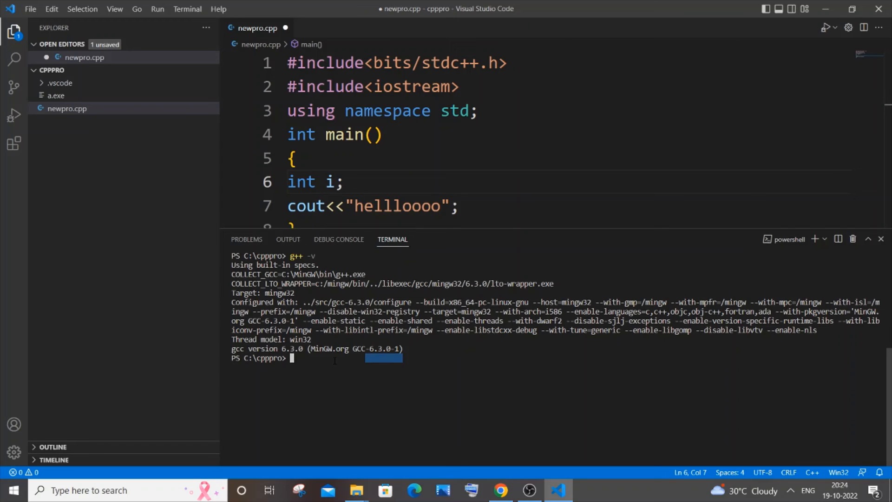
text(g++)
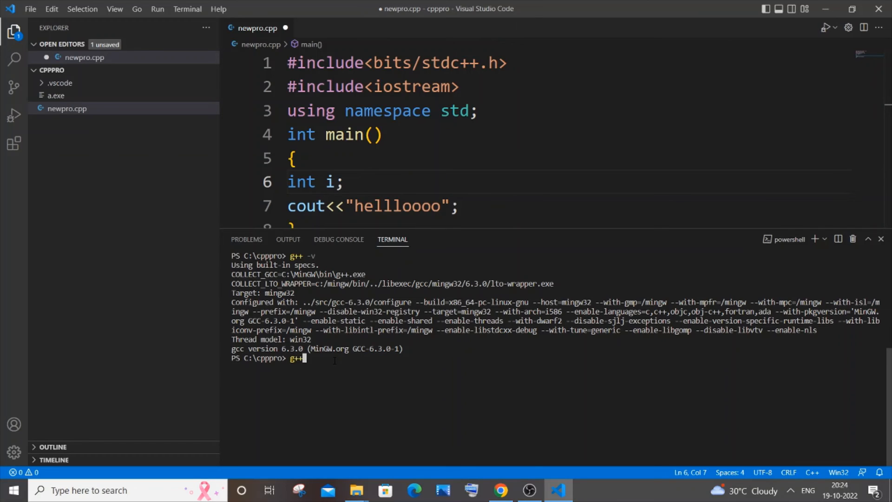
text(newpro.cpp)
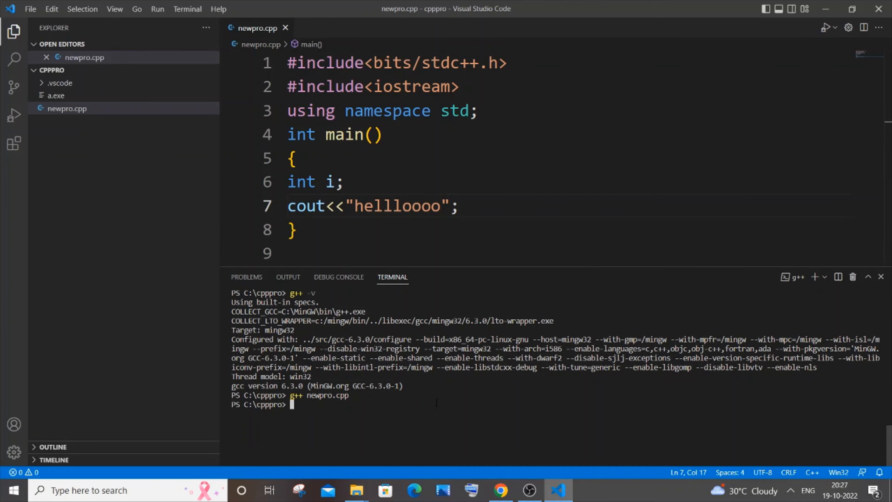
Run ./a so the program prints hellloooo, then select that string in the cout line.
text(./)
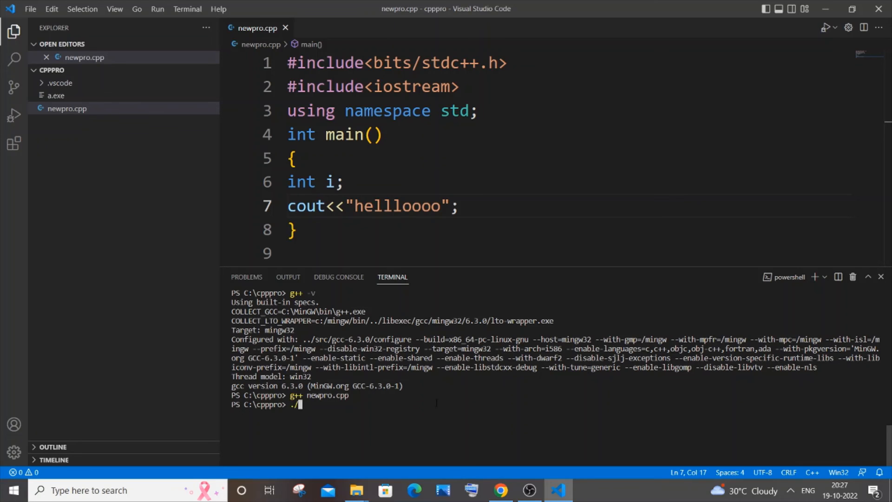
key(Enter)
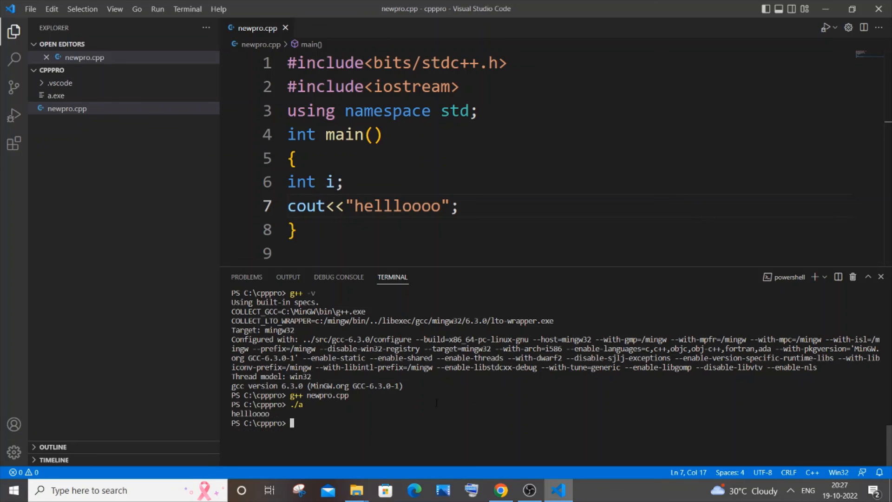
drag(332, 205, 458, 205)
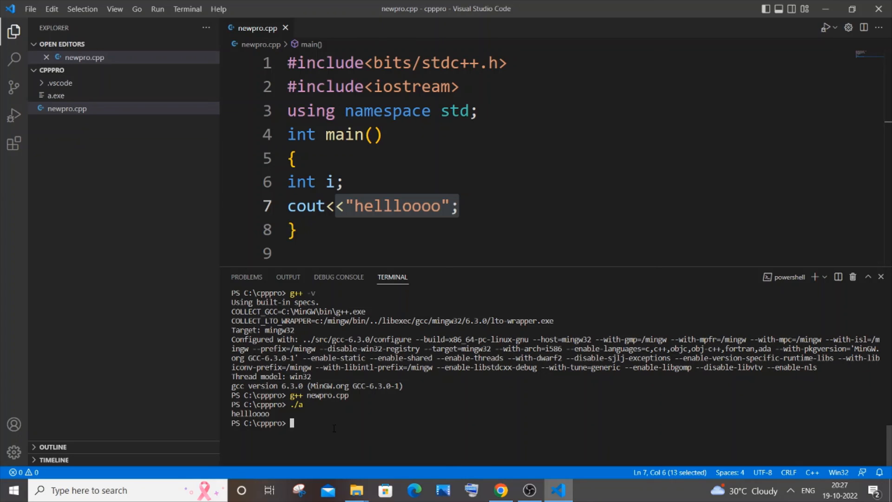
mouse_move(545, 477)
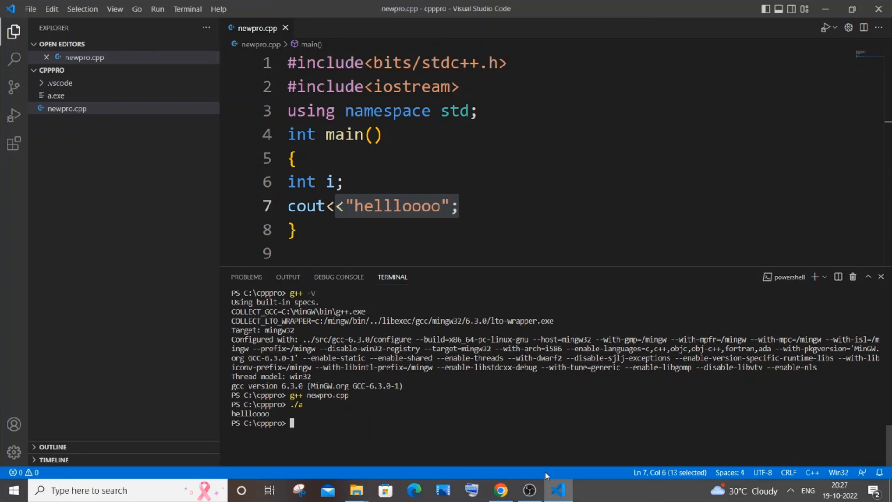